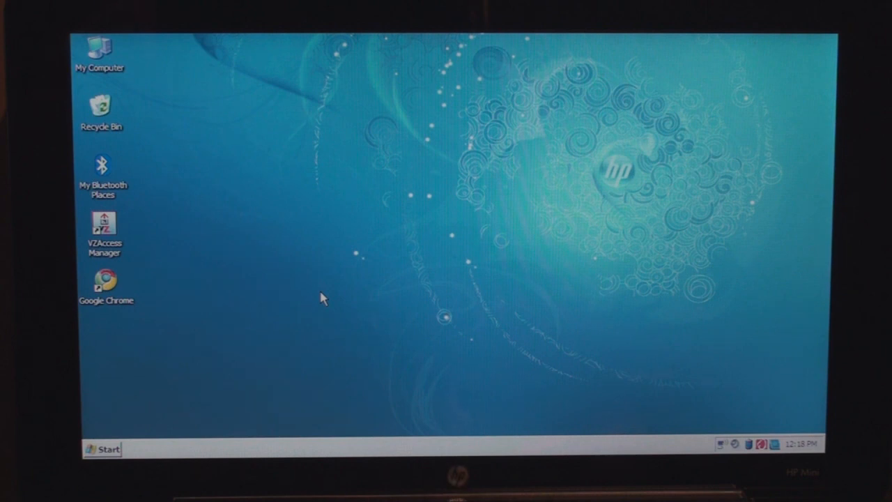
# Step: View the computer's System Properties, including the Advanced tab, from Control Panel
pyautogui.click(105, 449)
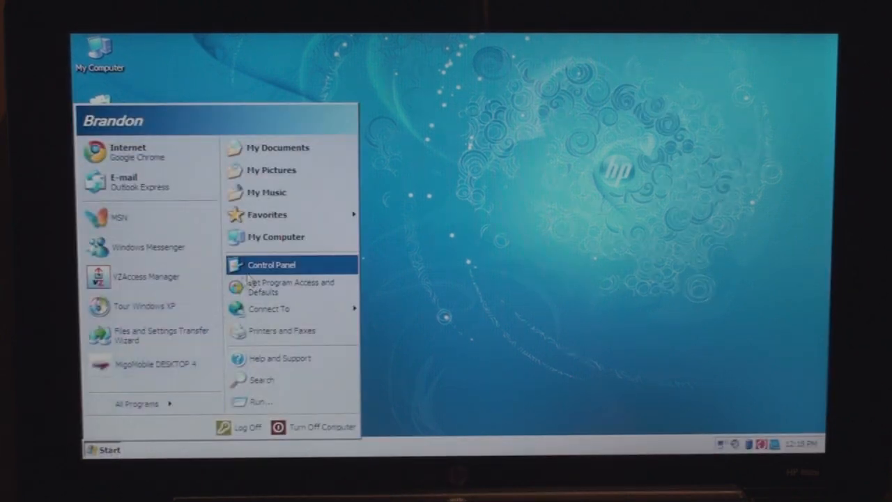
pyautogui.click(273, 265)
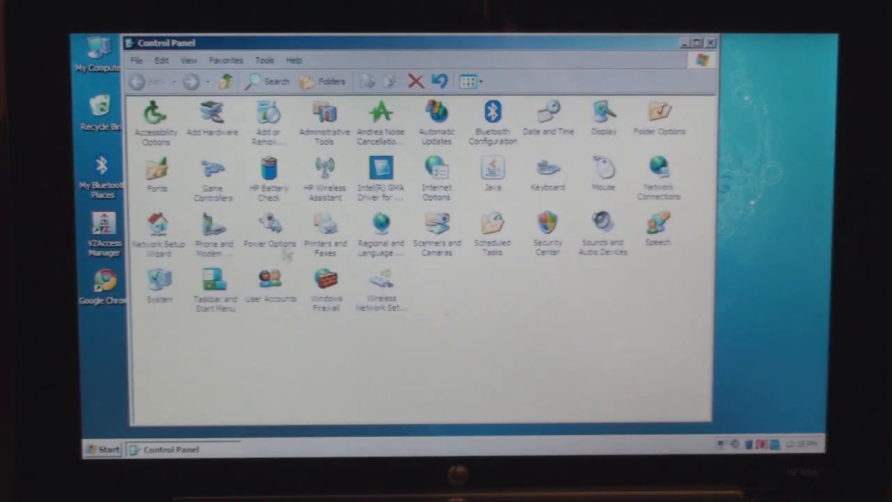
pyautogui.moveTo(290, 226)
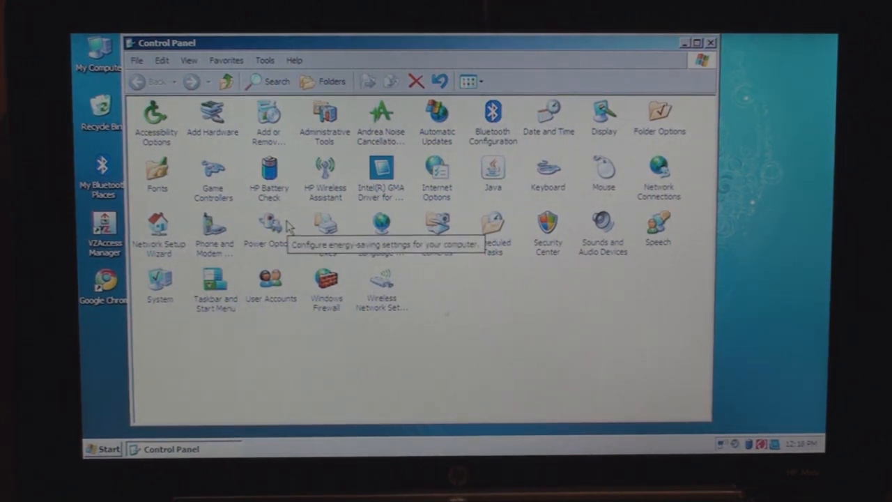
pyautogui.moveTo(370, 326)
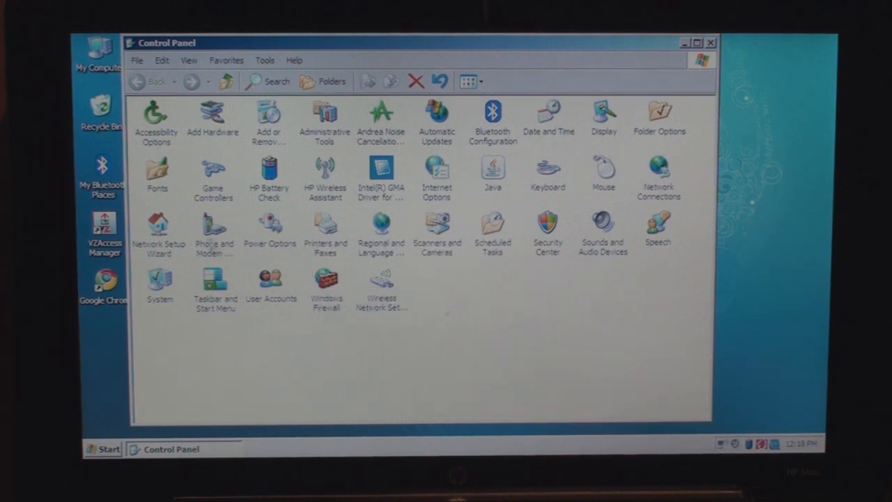
pyautogui.doubleClick(158, 282)
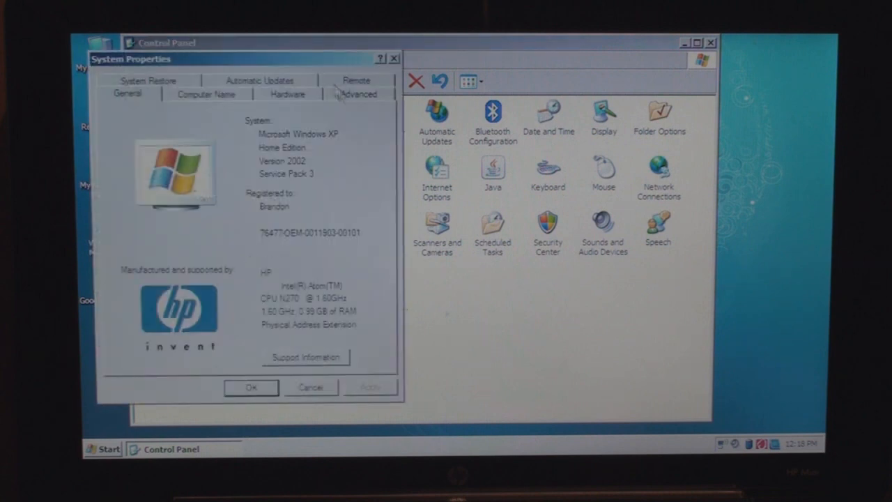
pyautogui.click(358, 92)
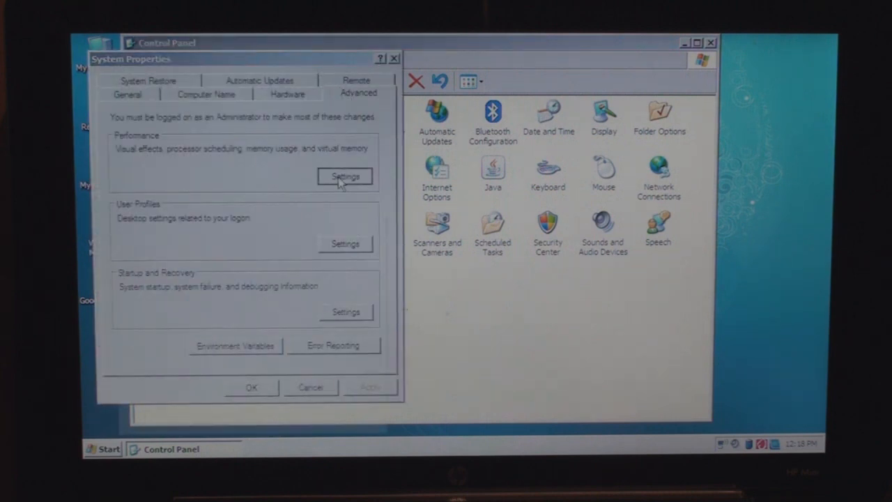
pyautogui.click(344, 175)
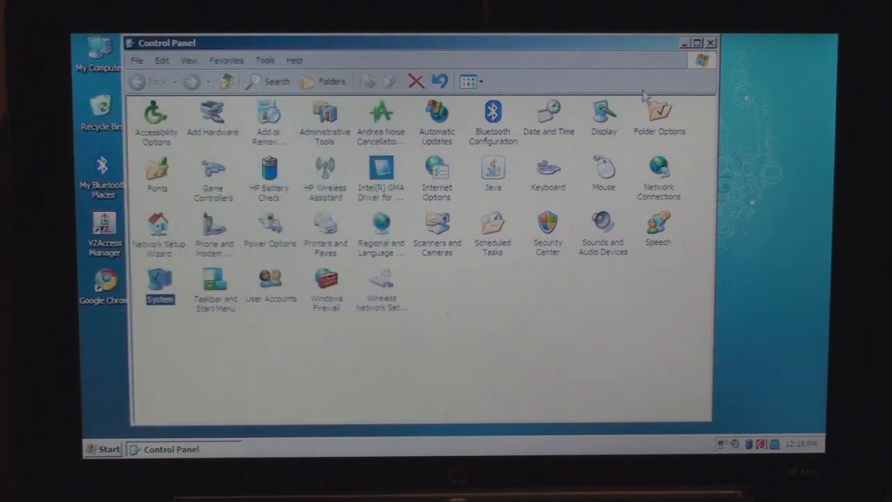
pyautogui.click(713, 42)
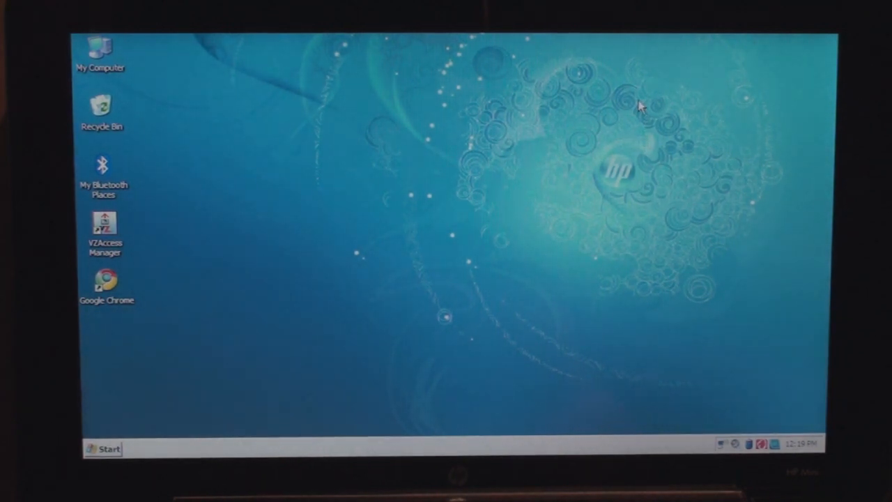
pyautogui.moveTo(122, 282)
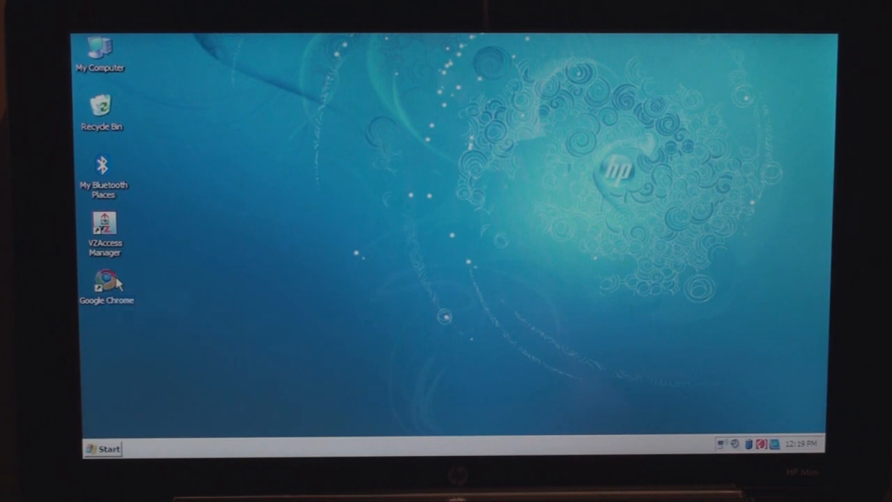
# Step: Launch Google Chrome, then review the Network Connections list
pyautogui.doubleClick(103, 277)
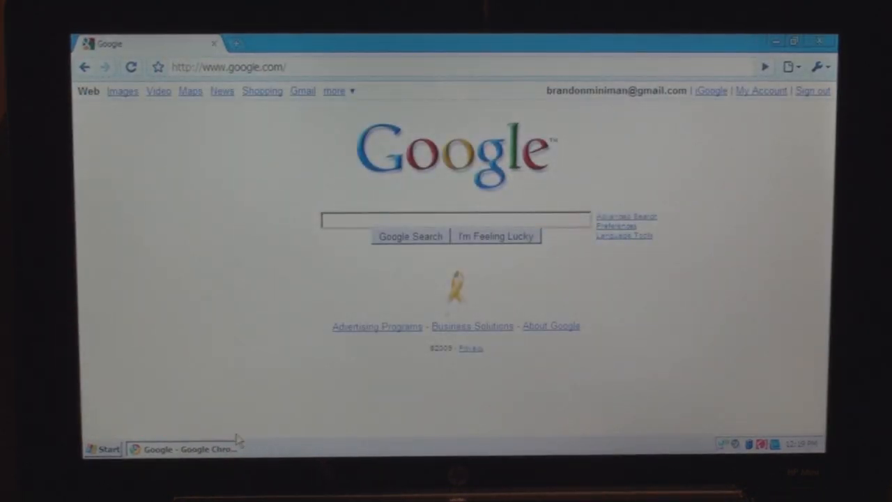
pyautogui.moveTo(345, 422)
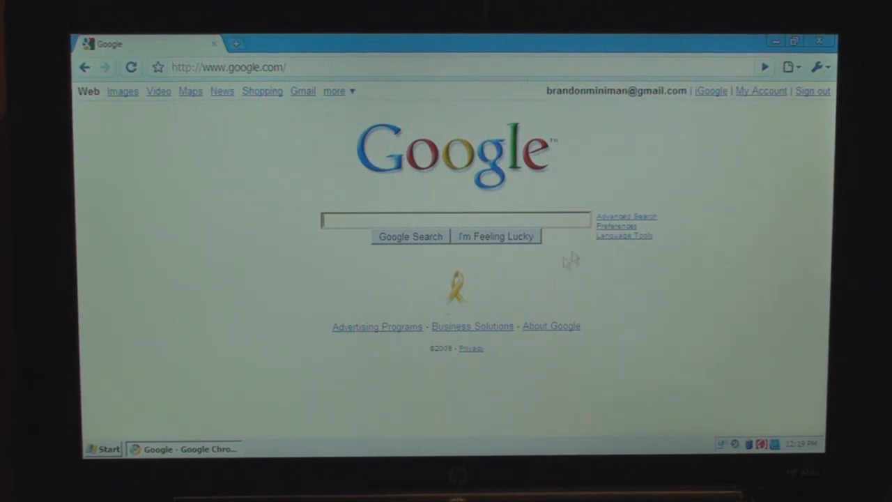
pyautogui.moveTo(727, 442)
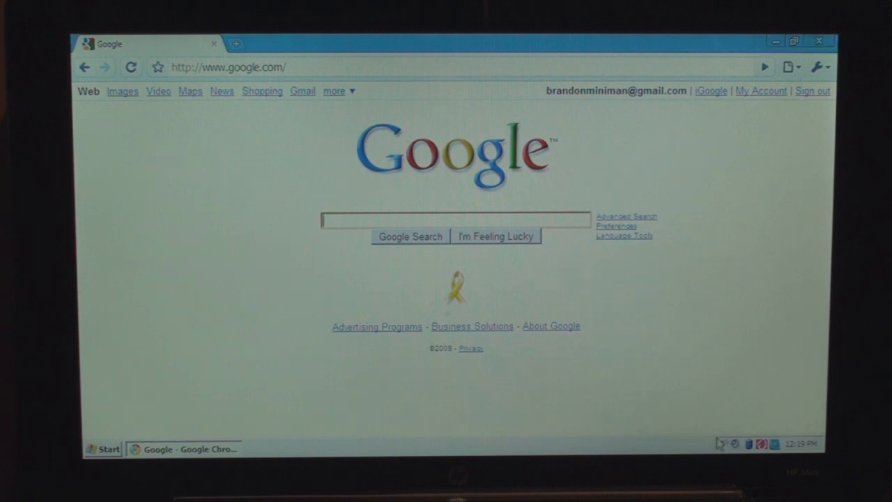
pyautogui.click(723, 441)
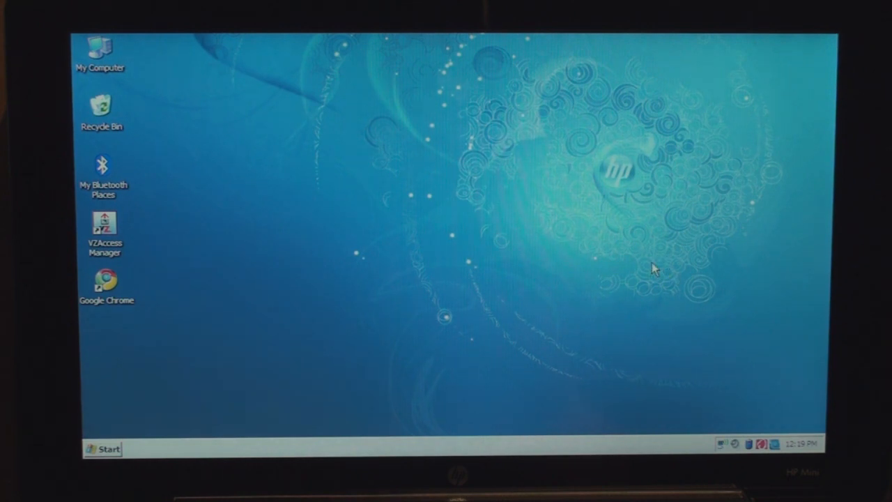
pyautogui.click(104, 449)
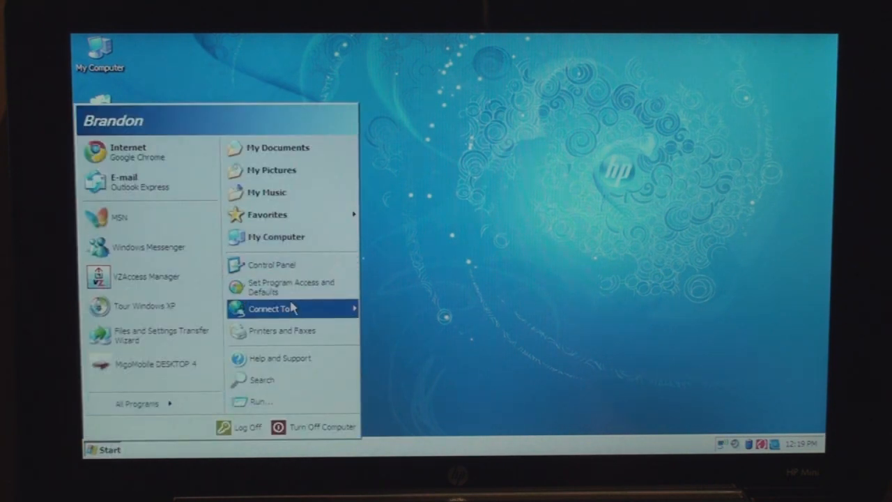
pyautogui.click(272, 309)
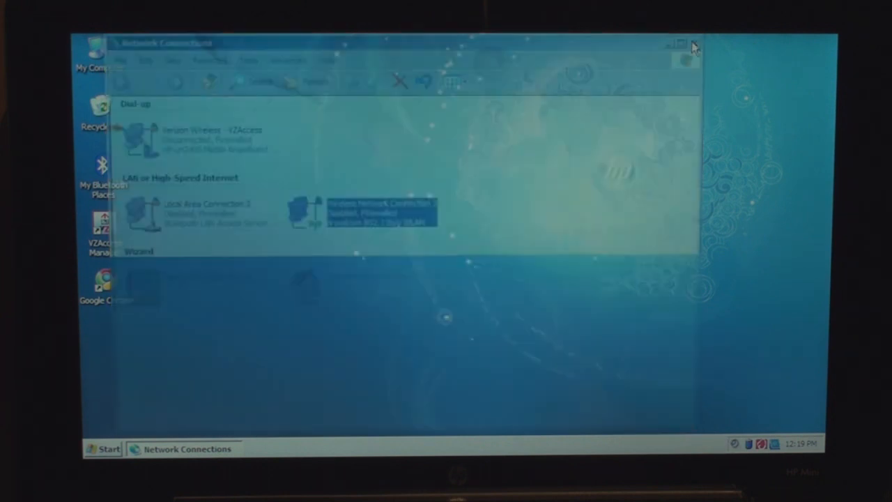
pyautogui.click(682, 41)
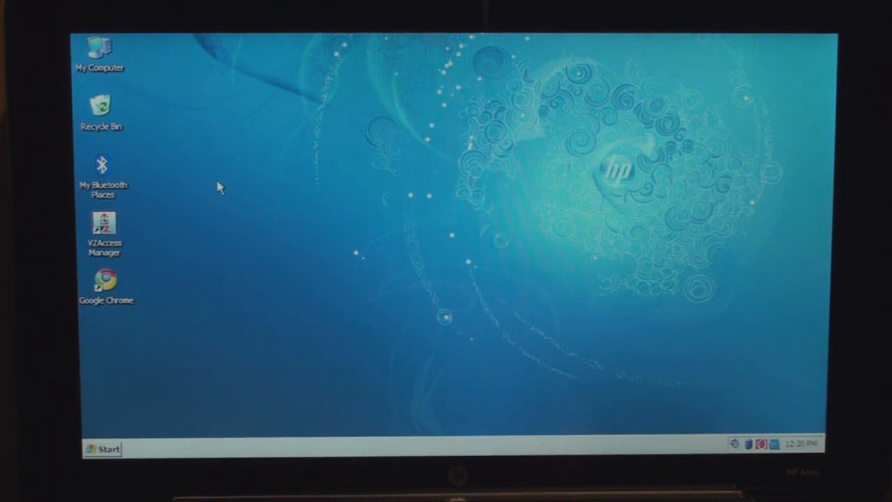
pyautogui.moveTo(149, 258)
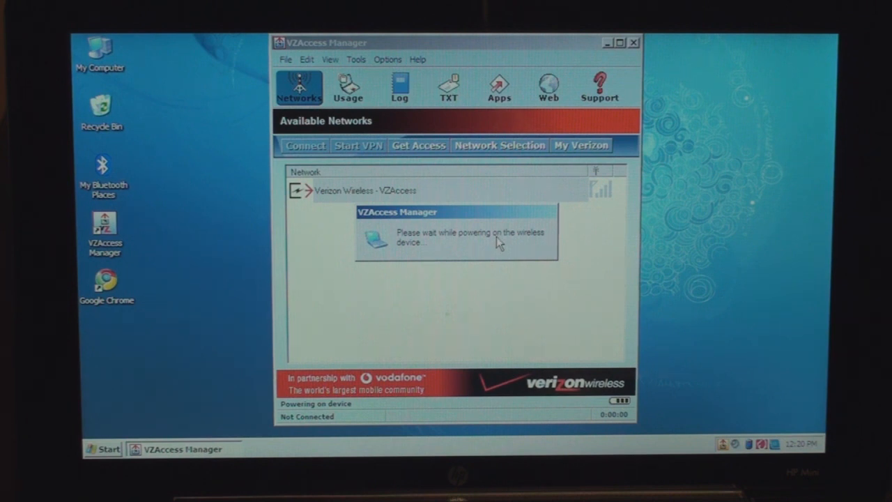
pyautogui.moveTo(465, 201)
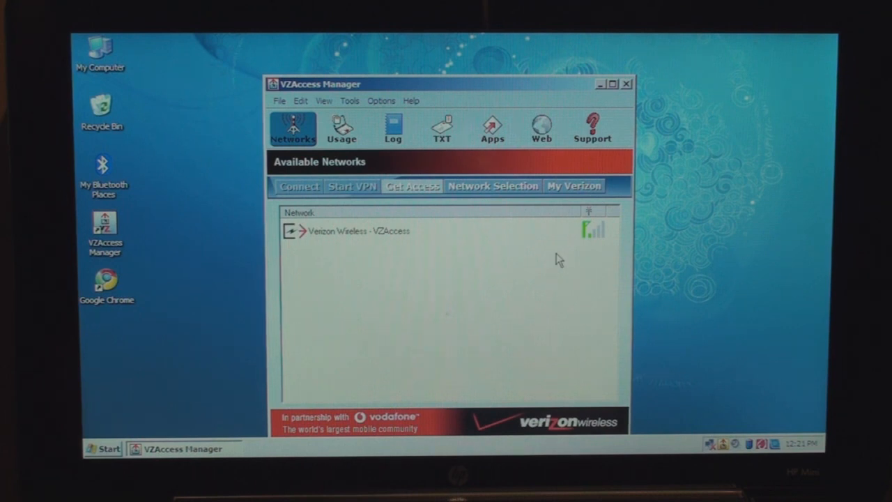
pyautogui.moveTo(368, 295)
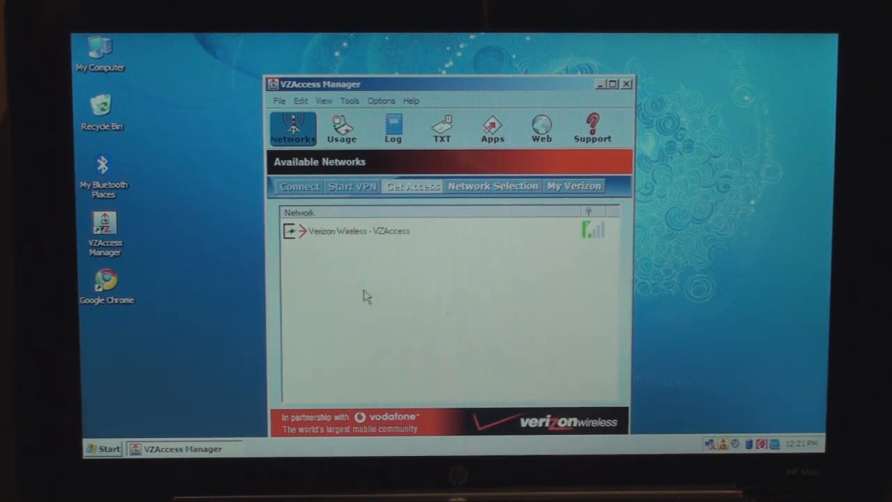
# Step: Check the network selection settings, then connect to Verizon Wireless - VZAccess
pyautogui.click(492, 186)
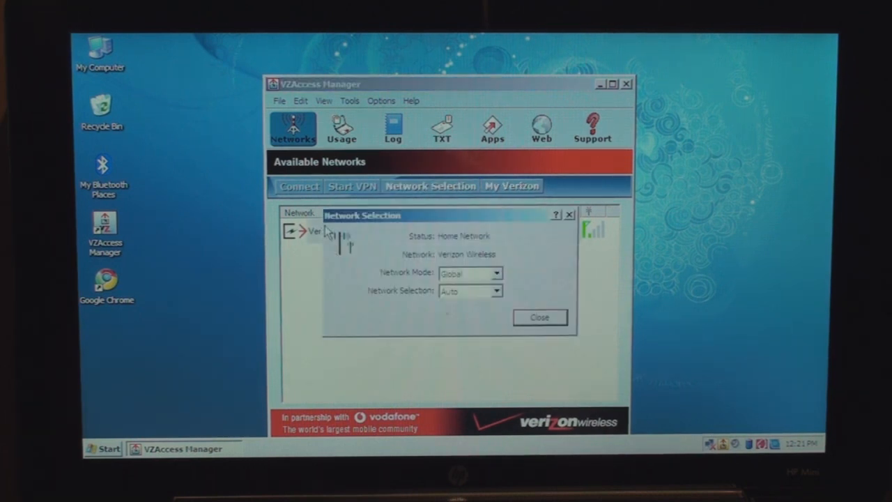
pyautogui.click(539, 317)
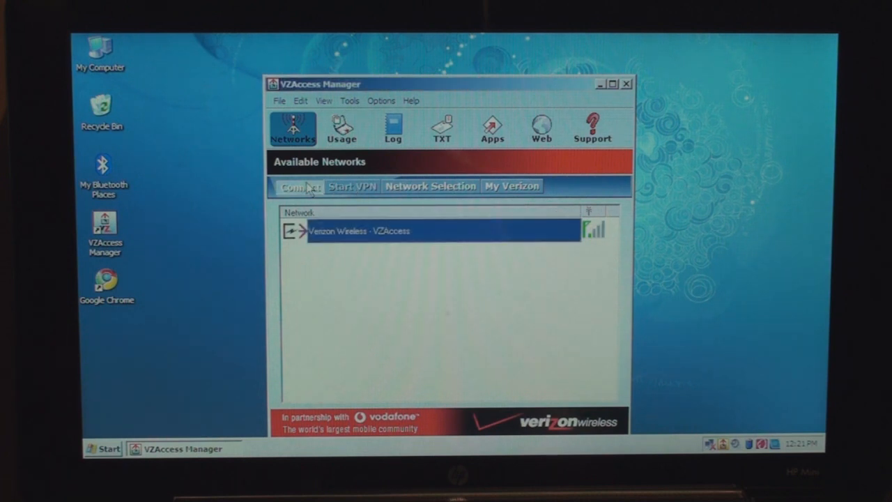
pyautogui.click(300, 186)
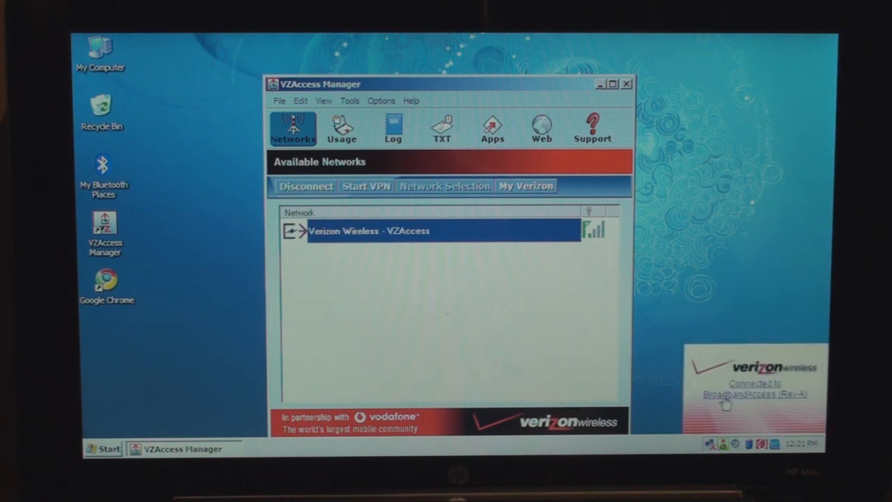
pyautogui.moveTo(603, 61)
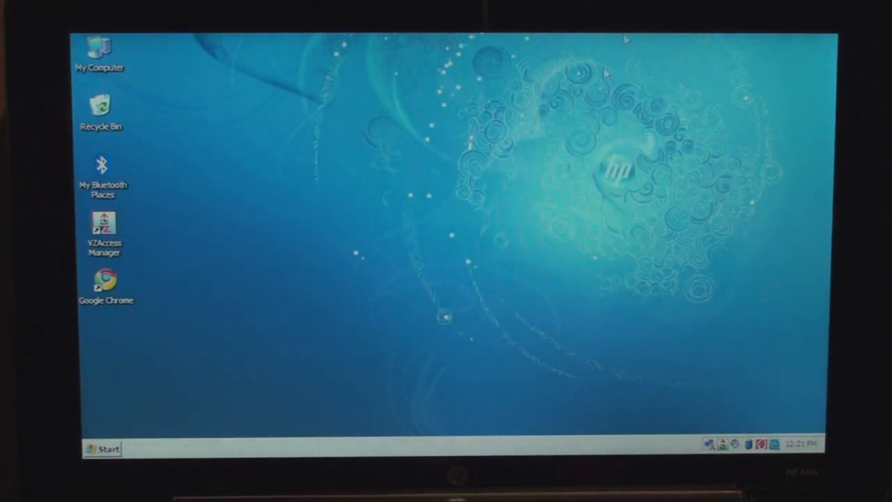
pyautogui.moveTo(142, 286)
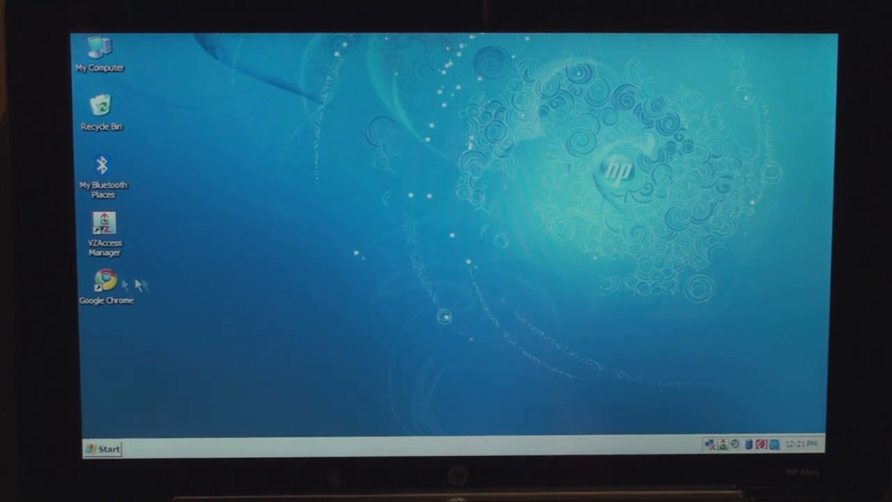
# Step: Launch Google Chrome from its desktop shortcut to the Most visited new tab
pyautogui.doubleClick(104, 279)
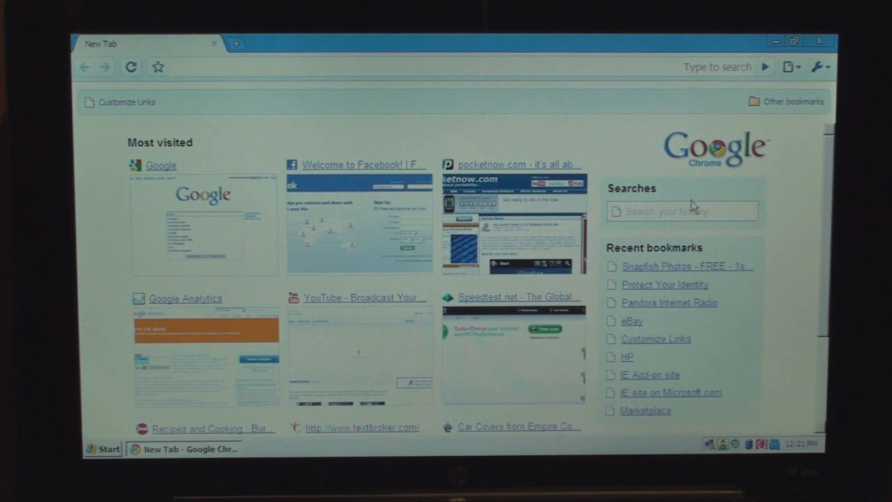
pyautogui.moveTo(390, 321)
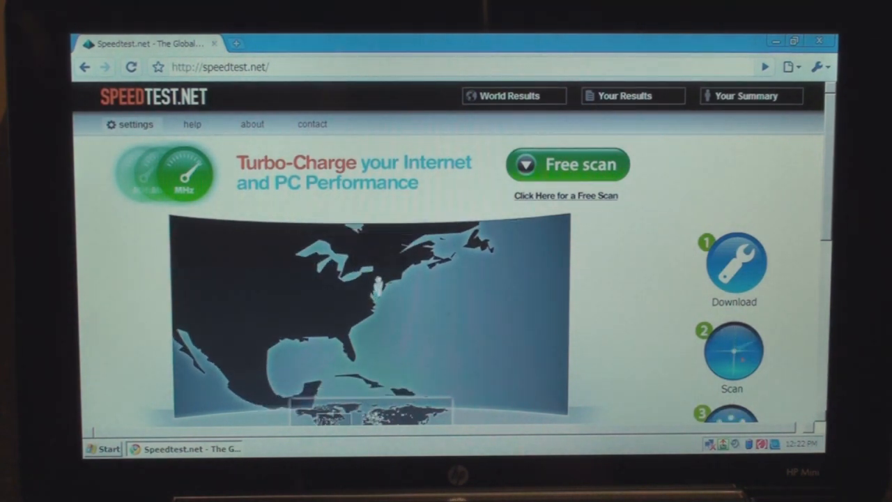
# Step: Scroll through the Speedtest.net results: 1.34 Mbps down, 0.15 Mbps up, 143 ms ping
pyautogui.scroll(-3)
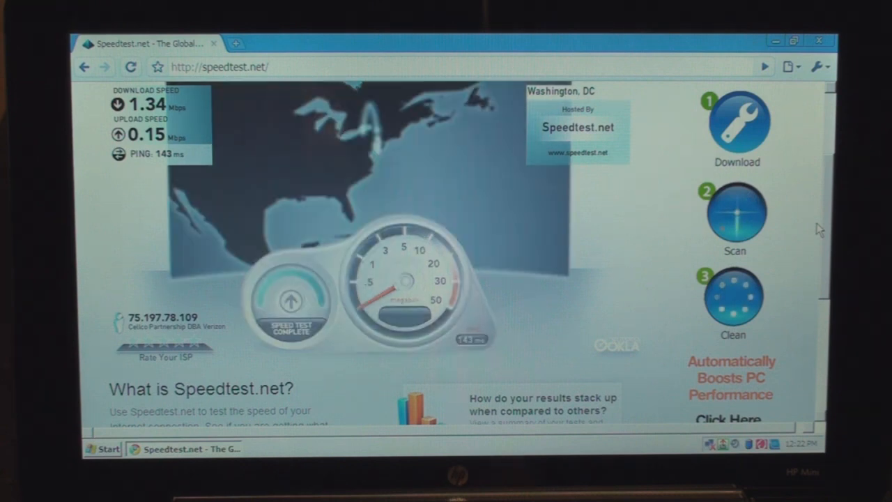
pyautogui.scroll(3)
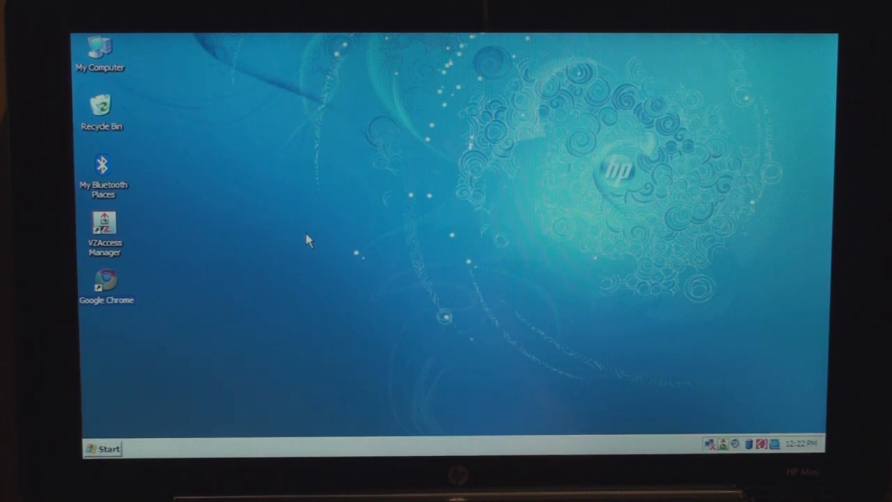
# Step: Relaunch Google Chrome from the desktop shortcut
pyautogui.doubleClick(104, 279)
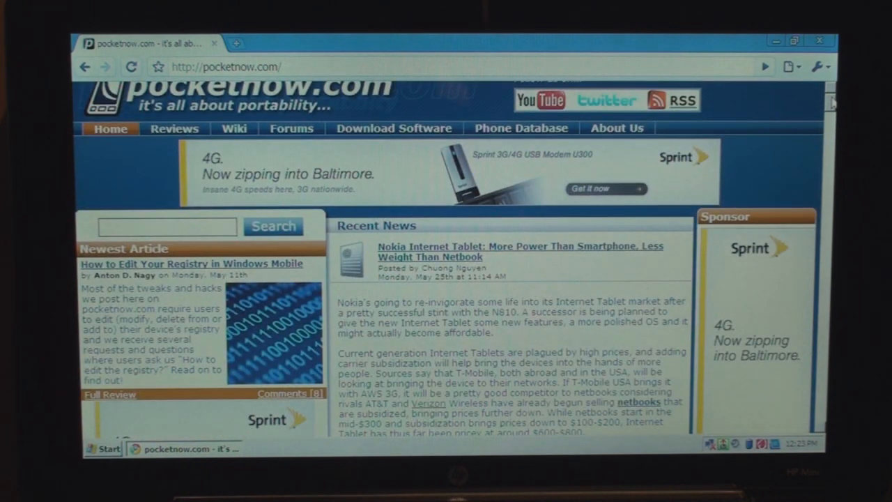
pyautogui.moveTo(819, 64)
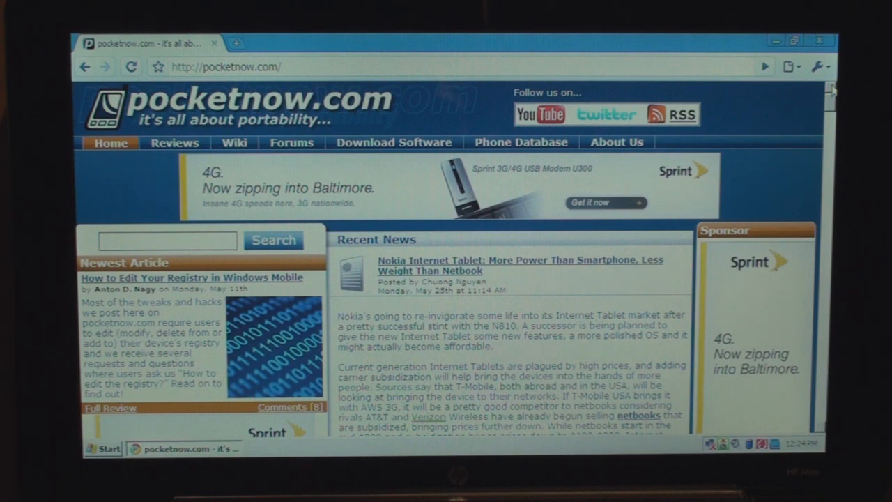
pyautogui.click(230, 67)
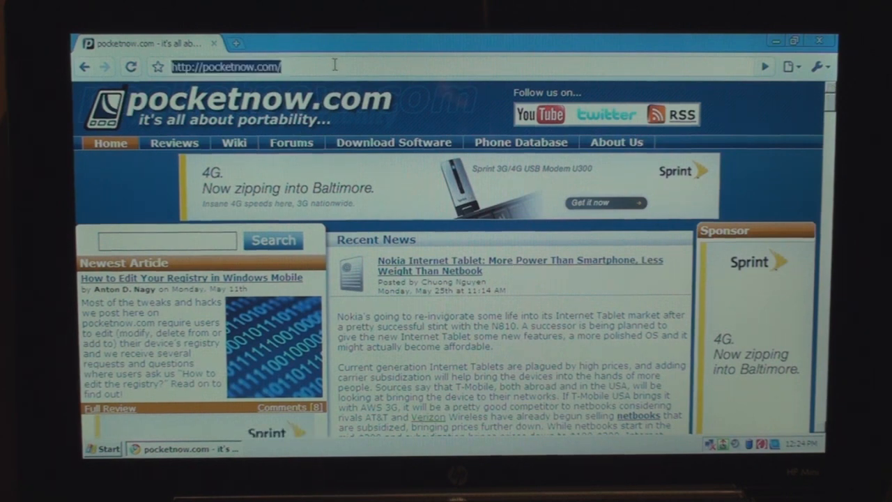
pyautogui.write('vetrizonwi')
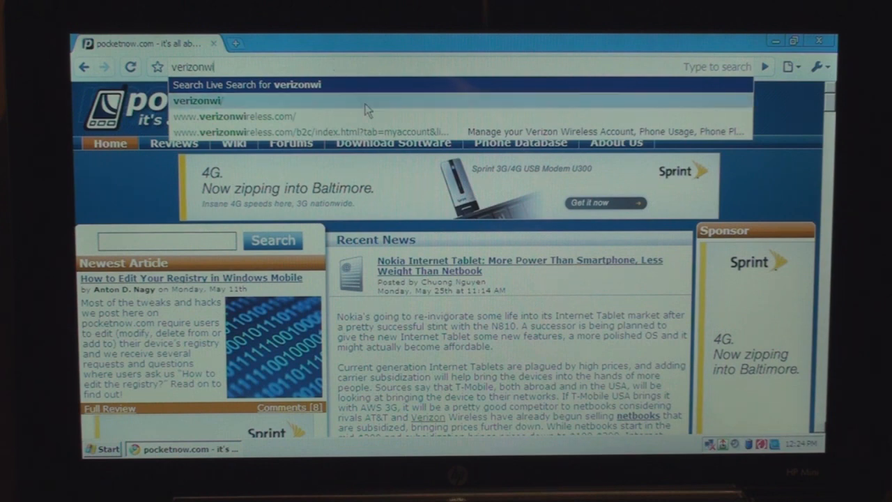
pyautogui.click(240, 116)
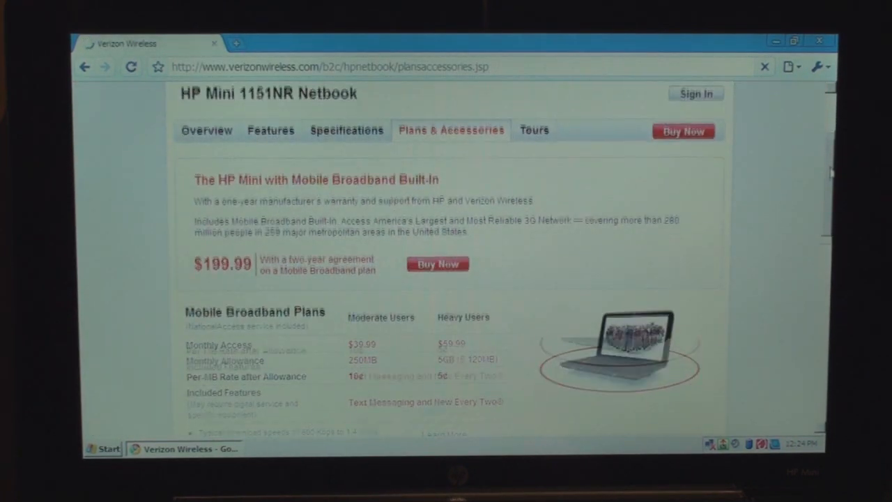
# Step: Scroll past the $39.99 and $59.99 broadband plans to the accessories
pyautogui.scroll(-3)
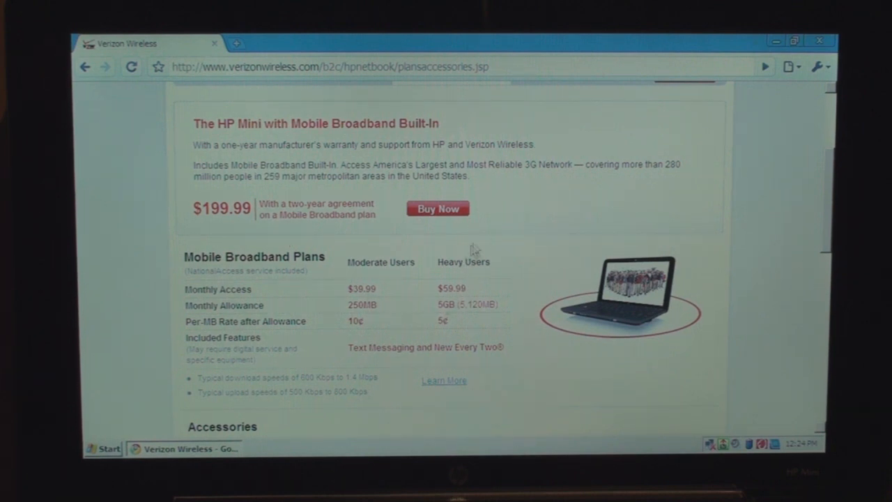
pyautogui.moveTo(492, 245)
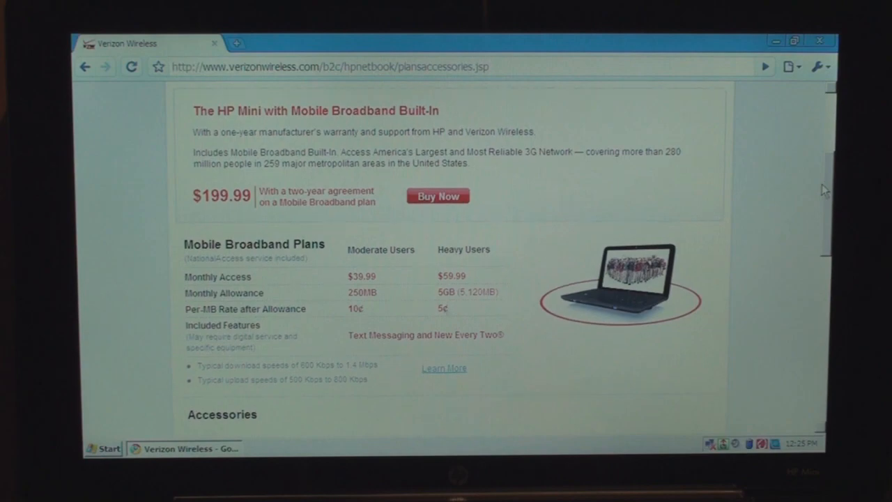
pyautogui.scroll(-3)
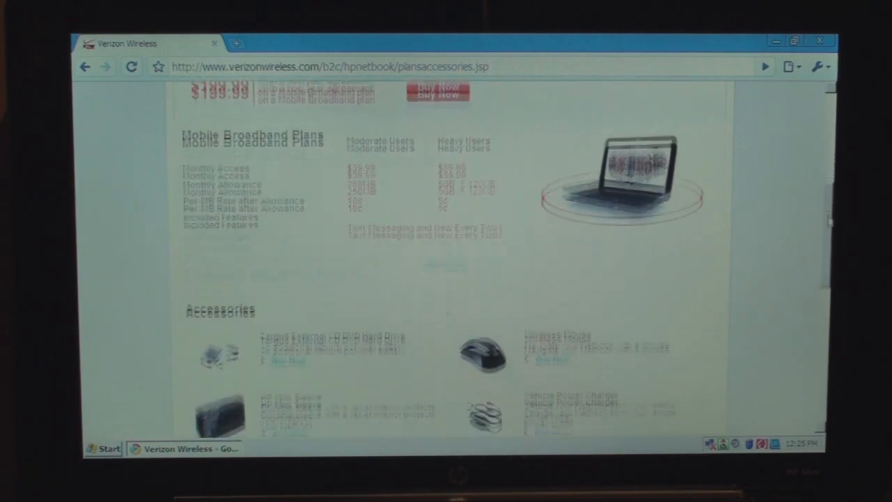